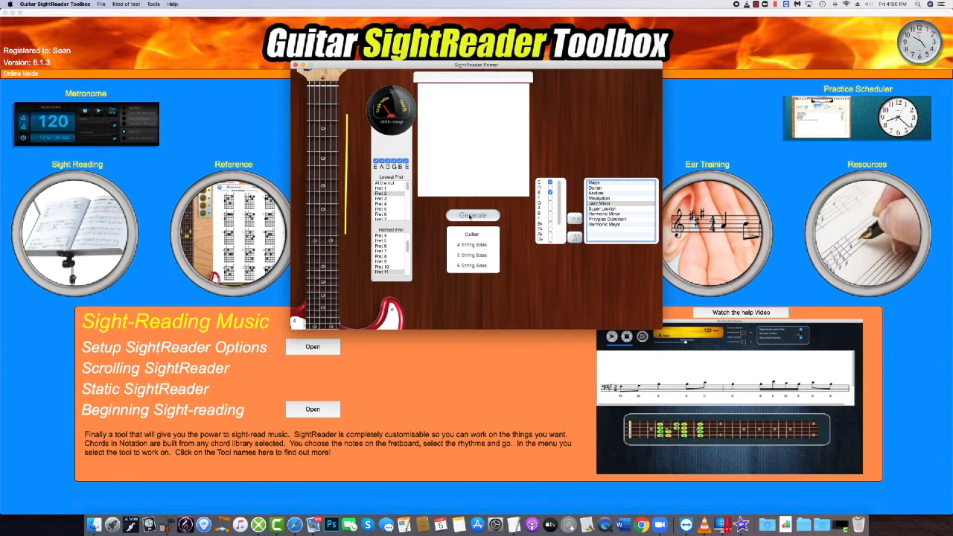
# Step: Generate a practice note in the primer and reveal its name, then open the chord library chooser
pyautogui.click(473, 215)
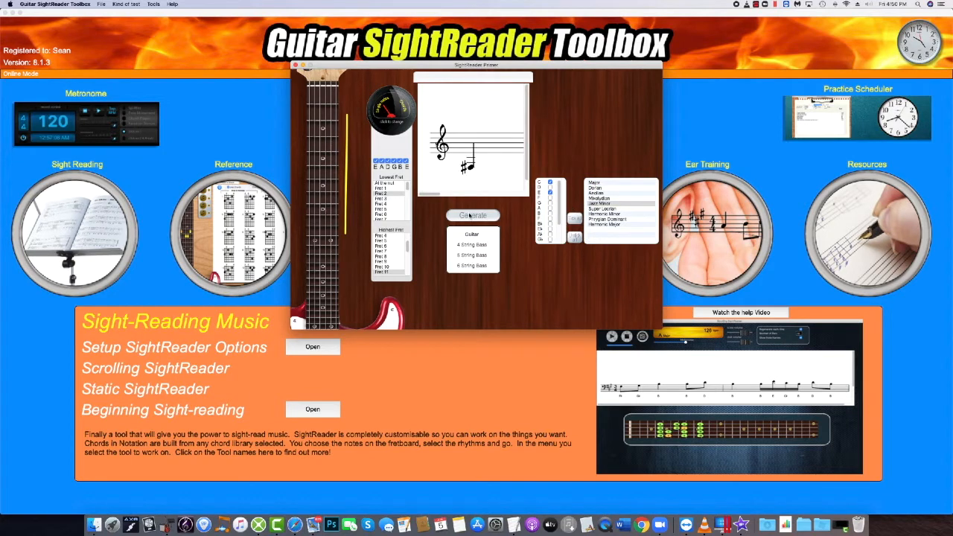
pyautogui.click(307, 112)
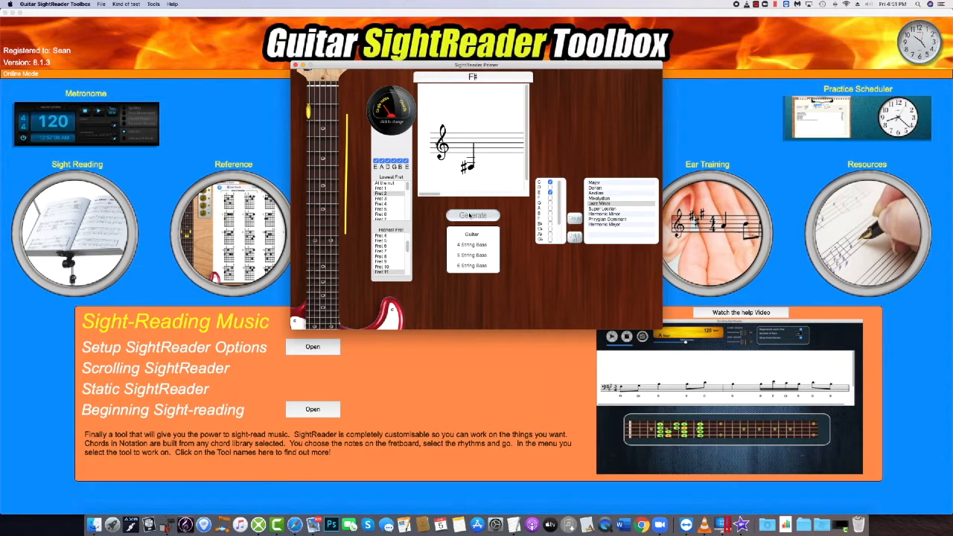
pyautogui.click(473, 215)
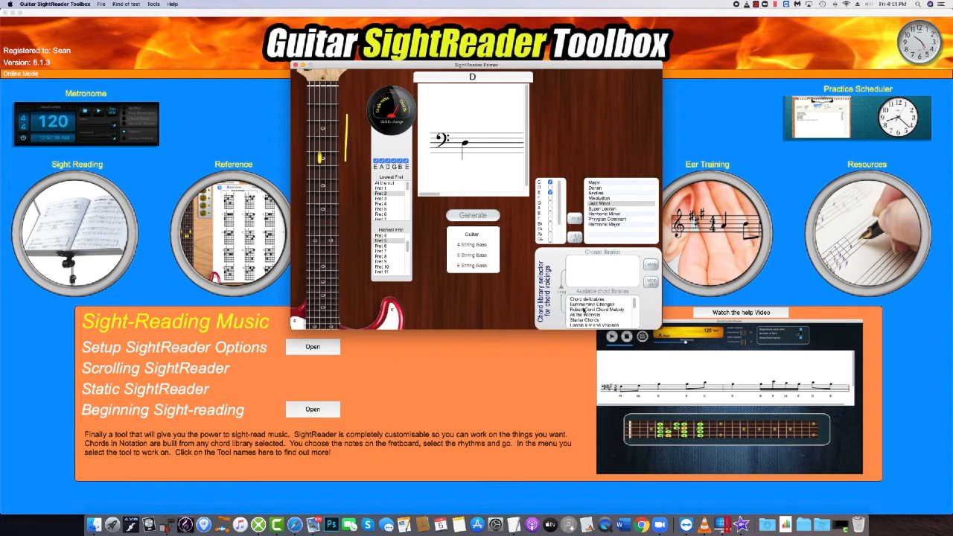
# Step: Add Chord dictionaries to the chosen libraries and generate a new practice note
pyautogui.click(599, 305)
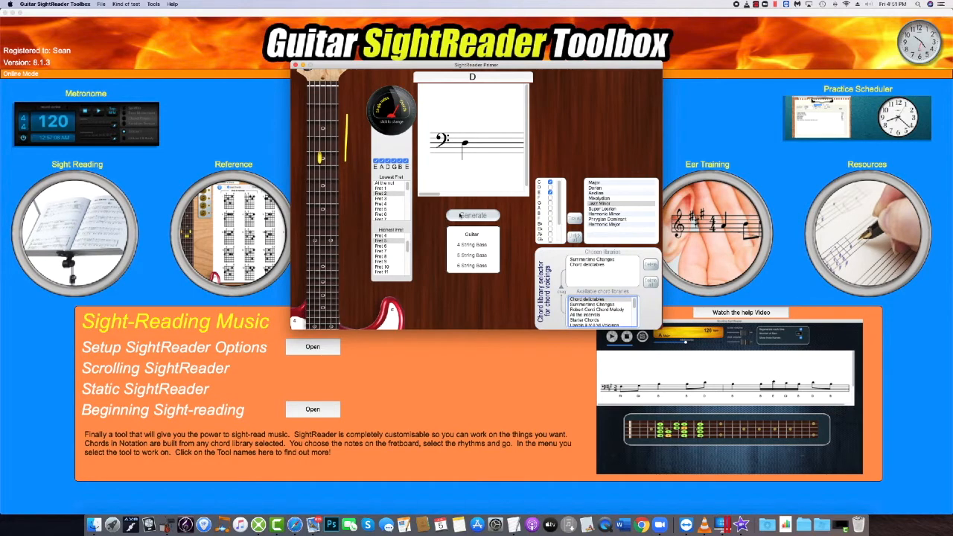
pyautogui.click(472, 215)
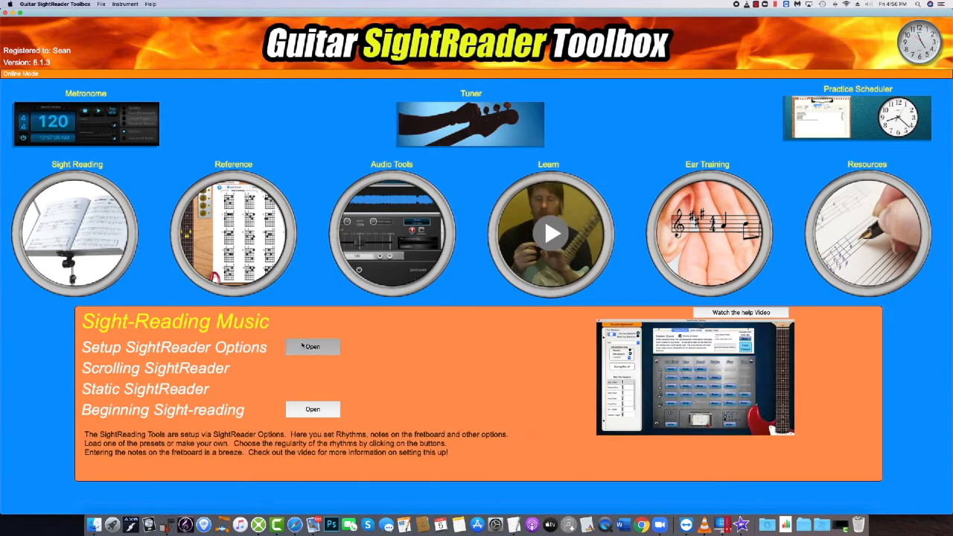
# Step: Open Setup SightReader Options from the home screen
pyautogui.click(312, 346)
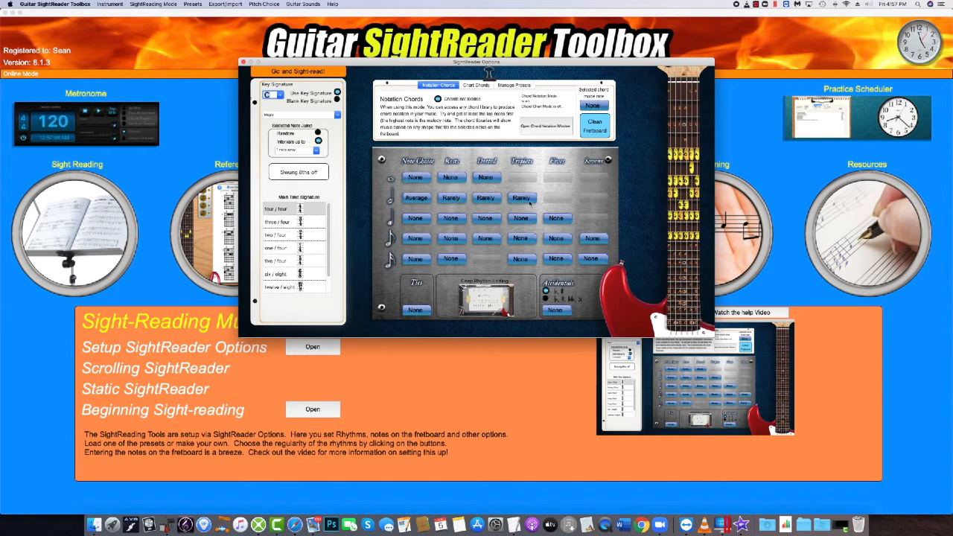
# Step: Set eighth notes to Rarely in Note Choice and browse the rhythm presets
pyautogui.click(415, 238)
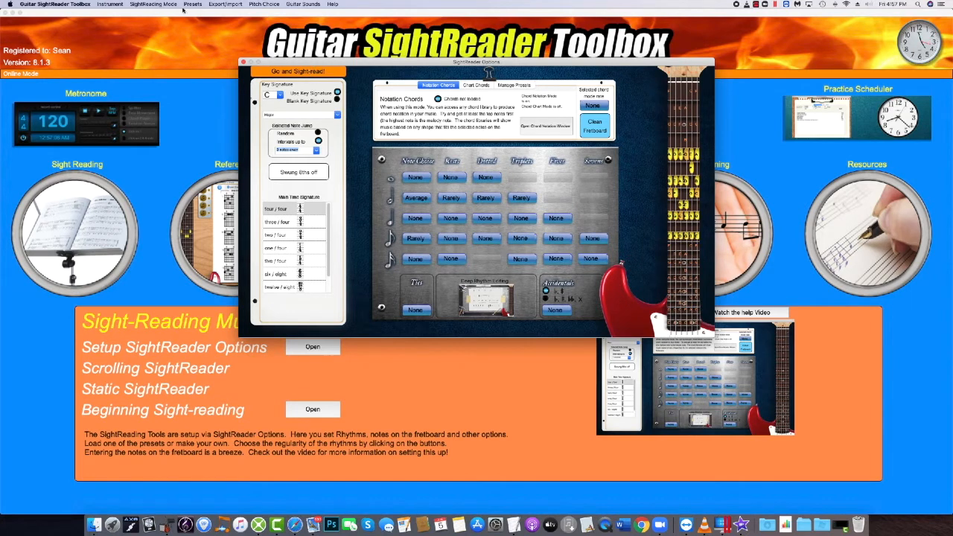
pyautogui.click(193, 3)
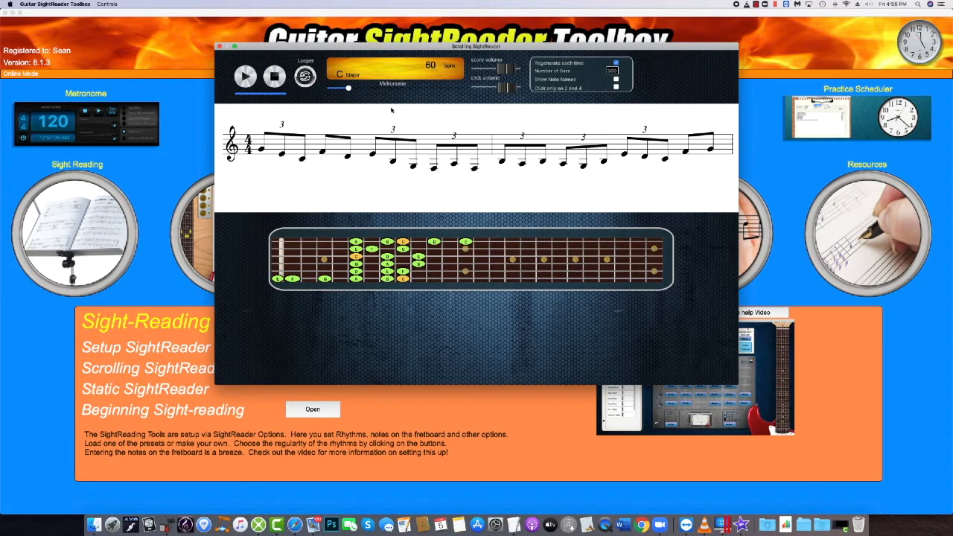
pyautogui.moveTo(529, 120)
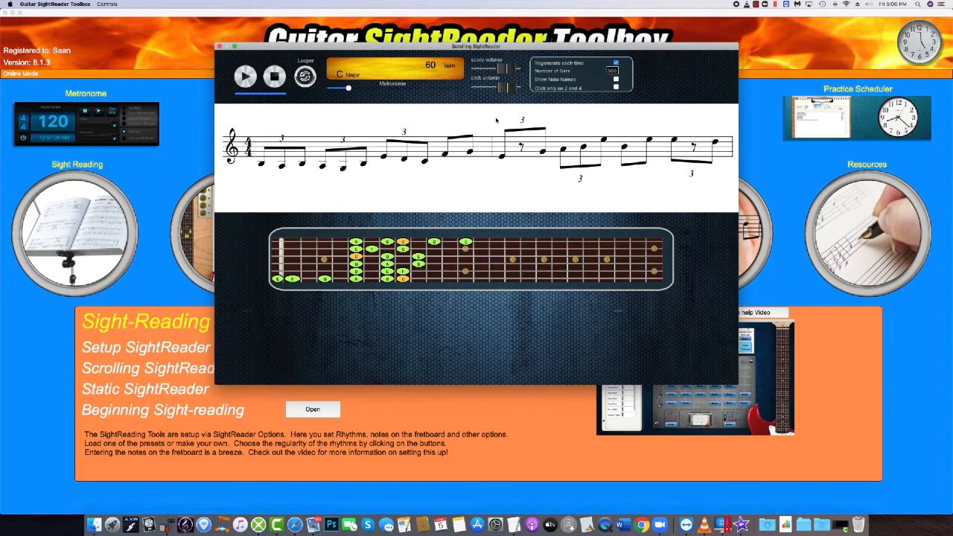
pyautogui.moveTo(459, 119)
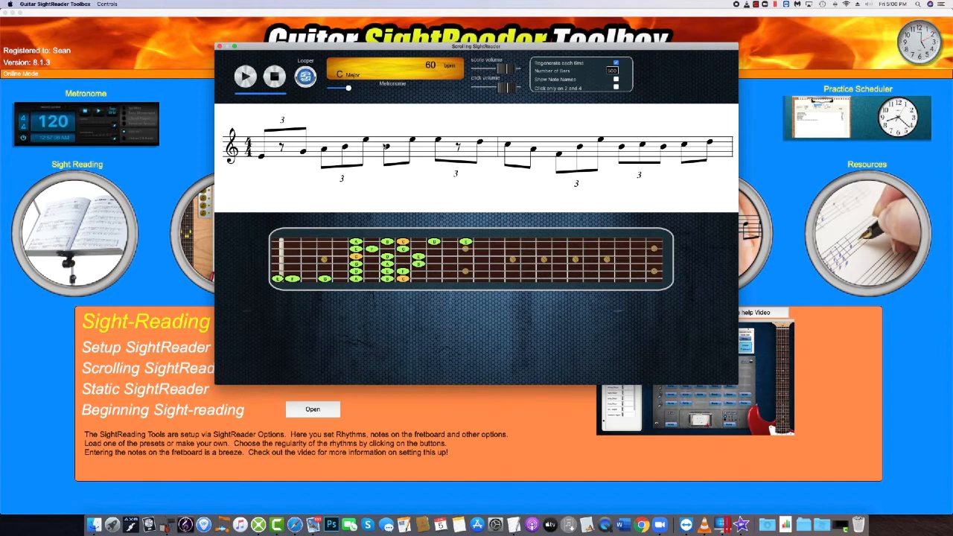
# Step: Use the Scrolling SightReader controls and adjust the metronome level
pyautogui.click(305, 77)
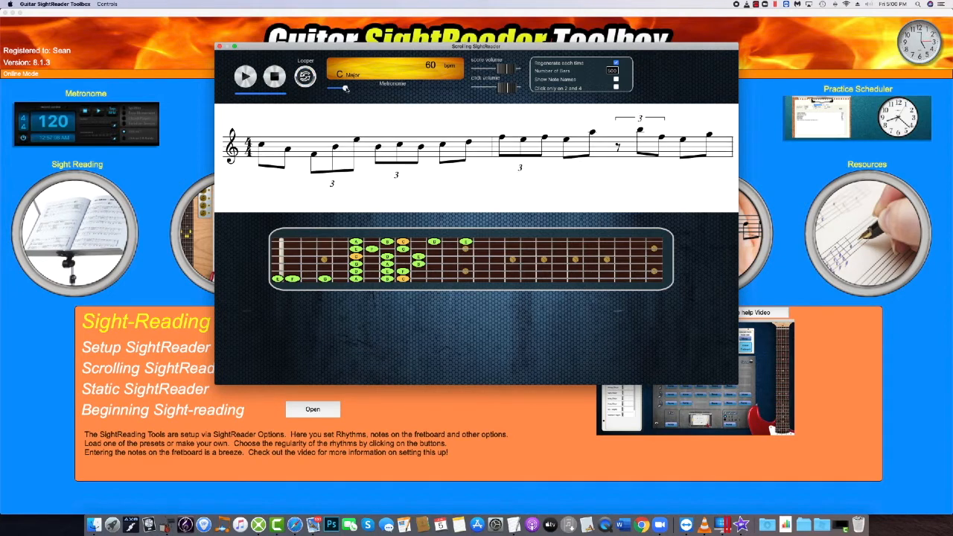
pyautogui.moveTo(338, 88); pyautogui.dragTo(339, 88)
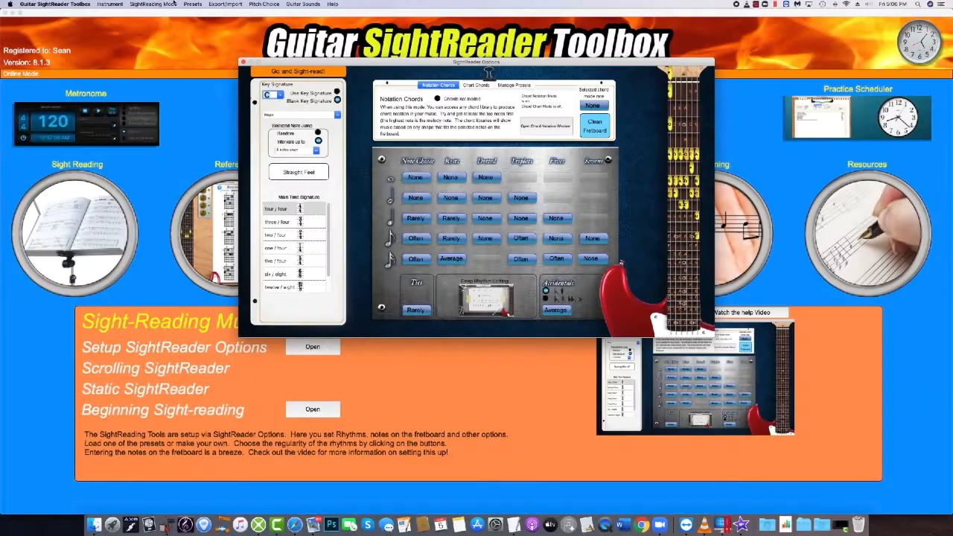
# Step: Set the SightReading Mode to Static
pyautogui.click(152, 4)
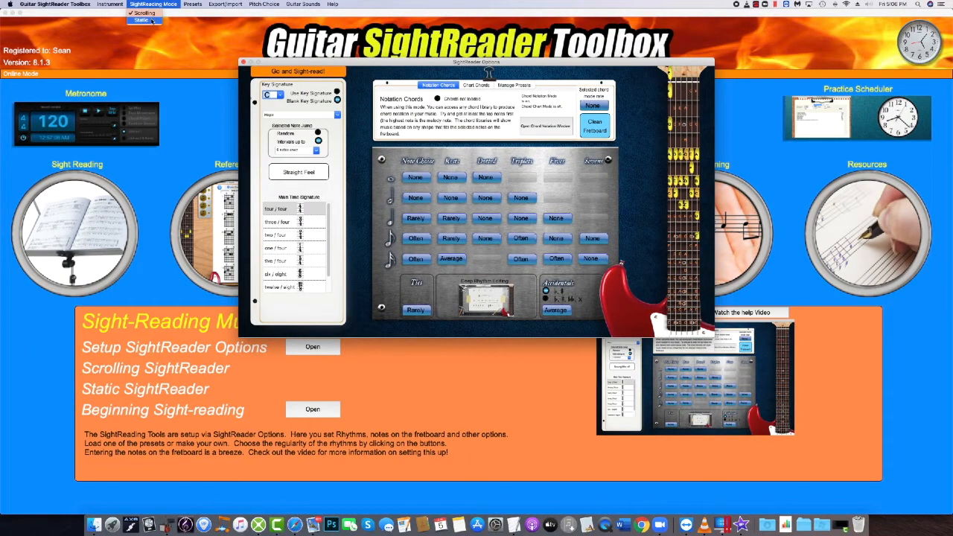
pyautogui.click(153, 4)
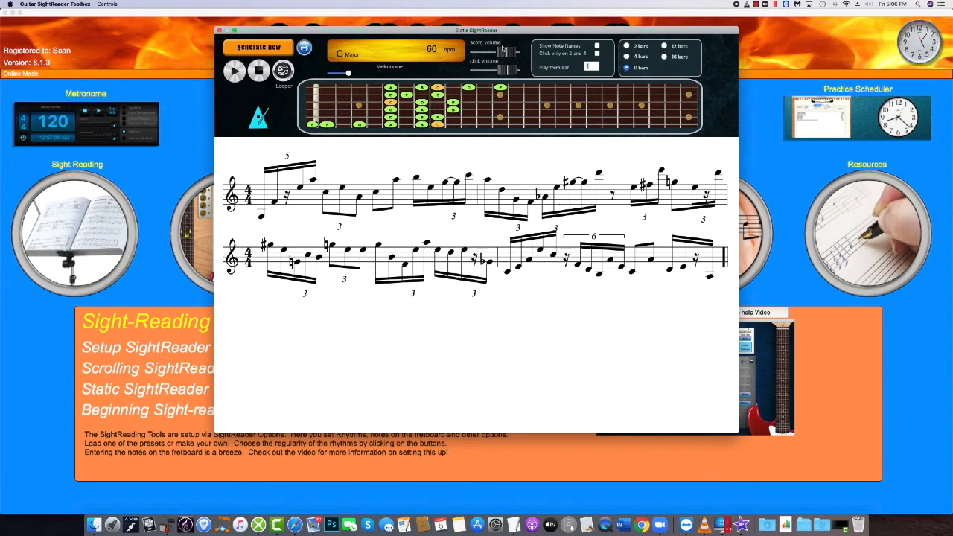
# Step: Generate a new, longer page of notation in the Static SightReader
pyautogui.click(257, 47)
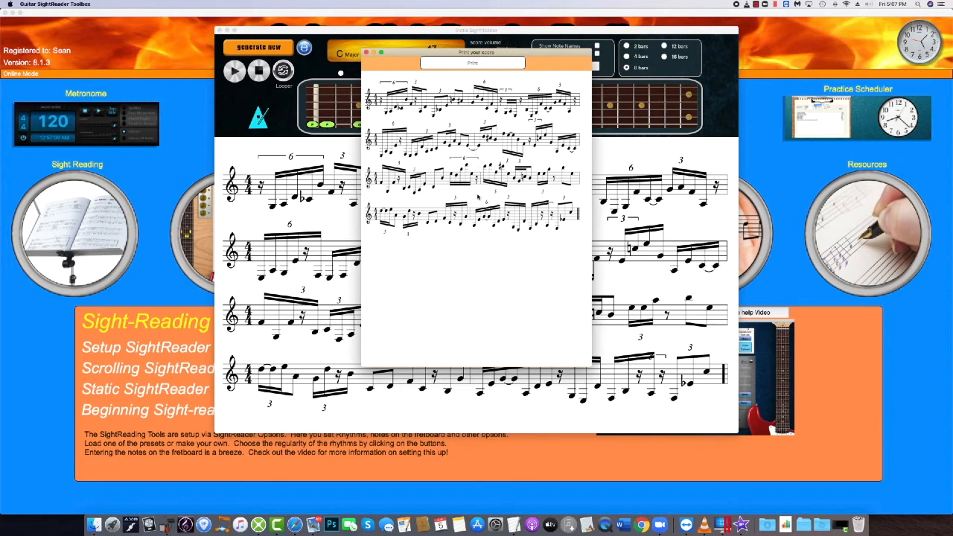
# Step: Open the Print your score window for the generated notation
pyautogui.click(472, 62)
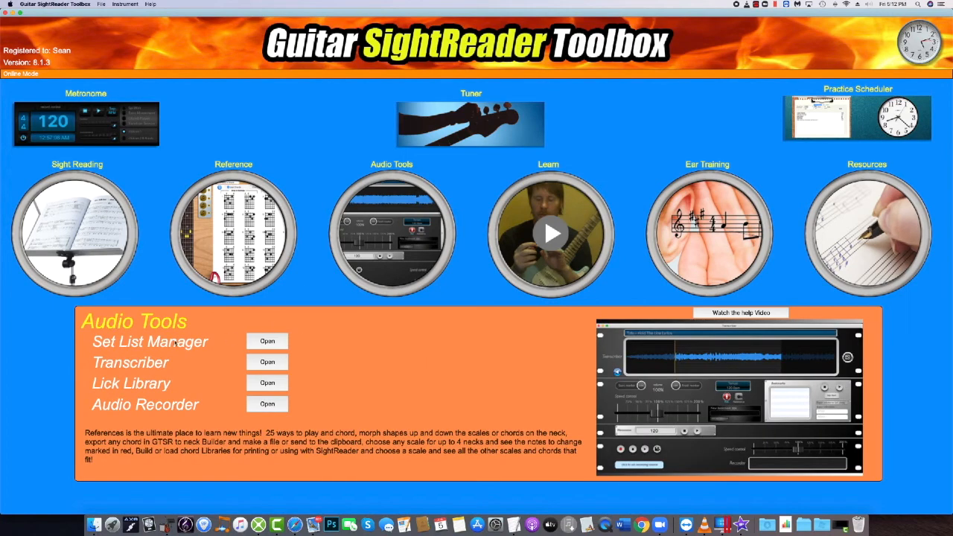
# Step: Show the Learn tools, then the Ear Training tools list
pyautogui.click(550, 233)
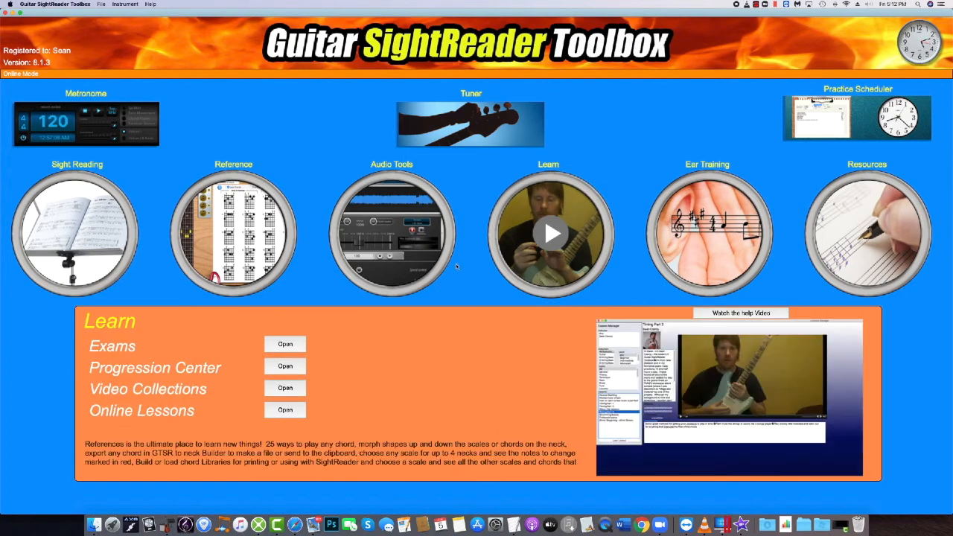
pyautogui.click(707, 233)
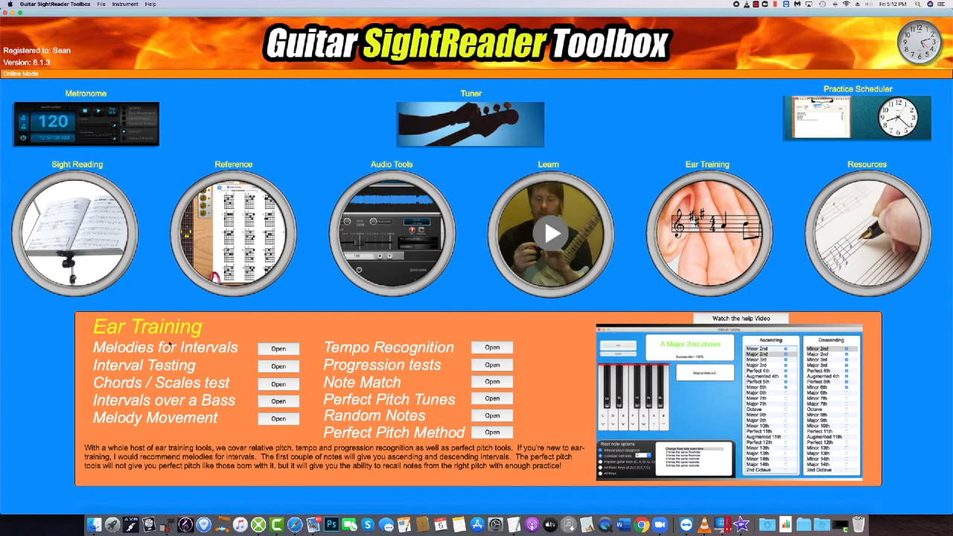